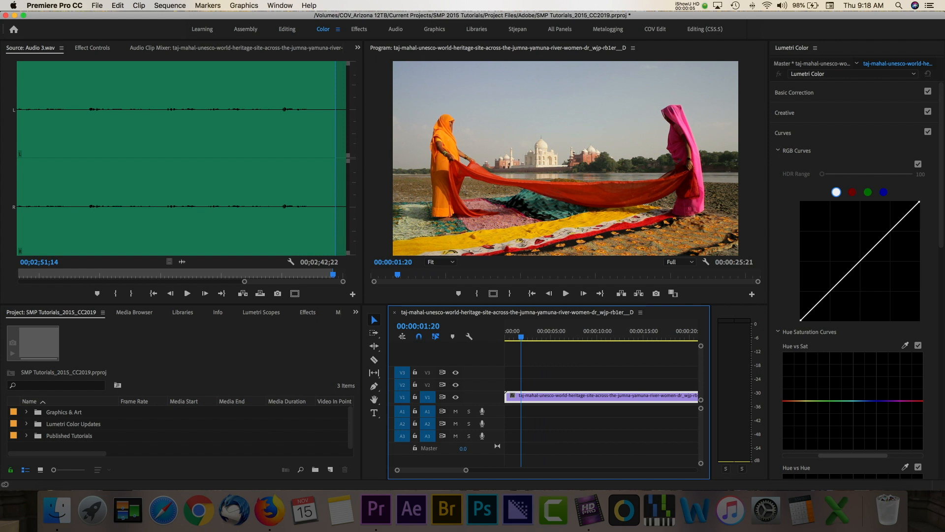
Switch workspaces back to Color and expand the Lumetri Curves settings
{"action": "left_click", "coordinate": [358, 29]}
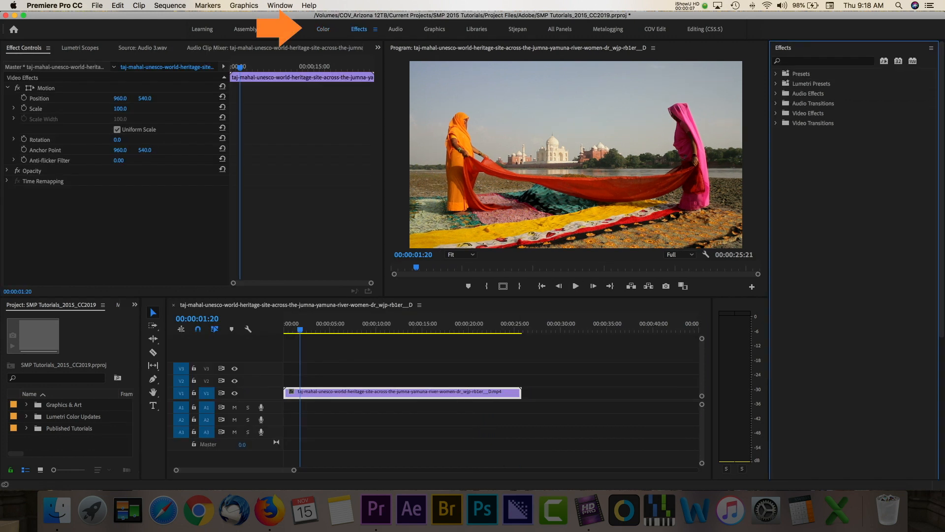
{"action": "left_click", "coordinate": [323, 29]}
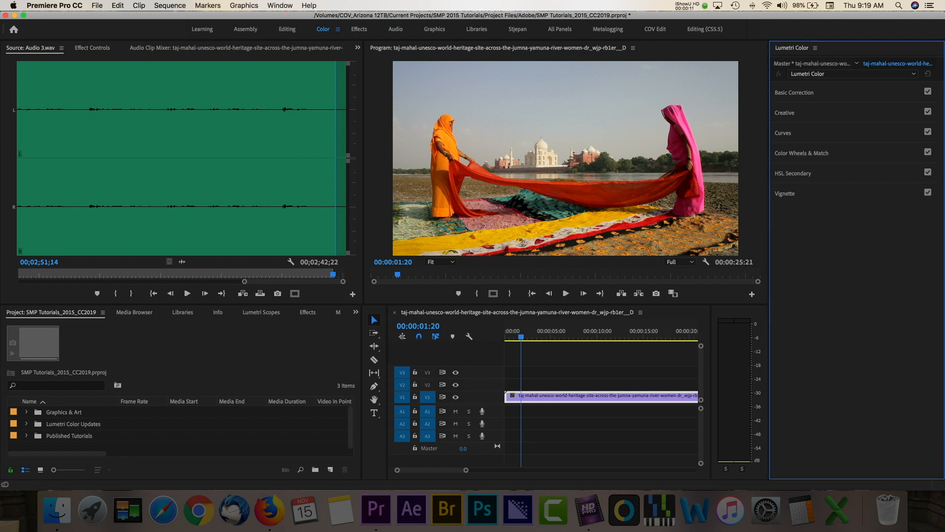
{"action": "left_click", "coordinate": [783, 132]}
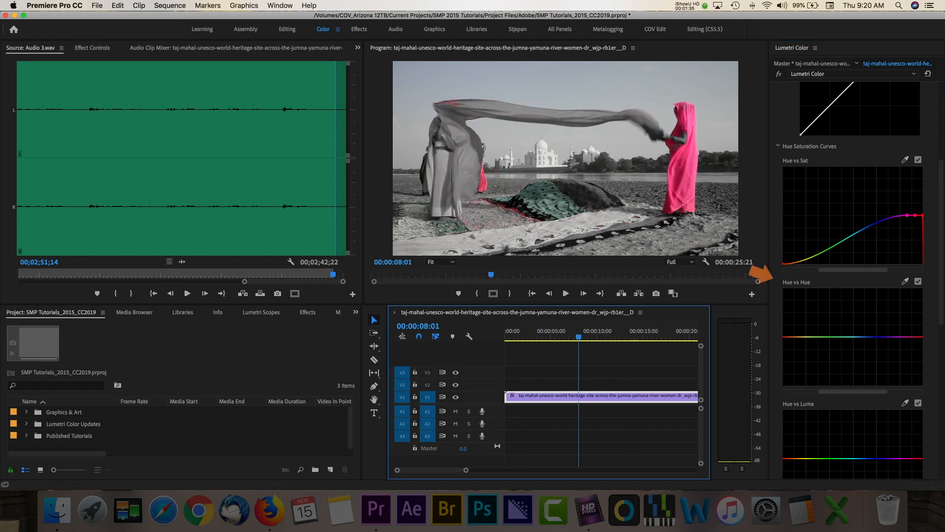
Shift the magenta dress hue to blue on the Hue vs Hue curve
{"action": "left_click", "coordinate": [553, 337]}
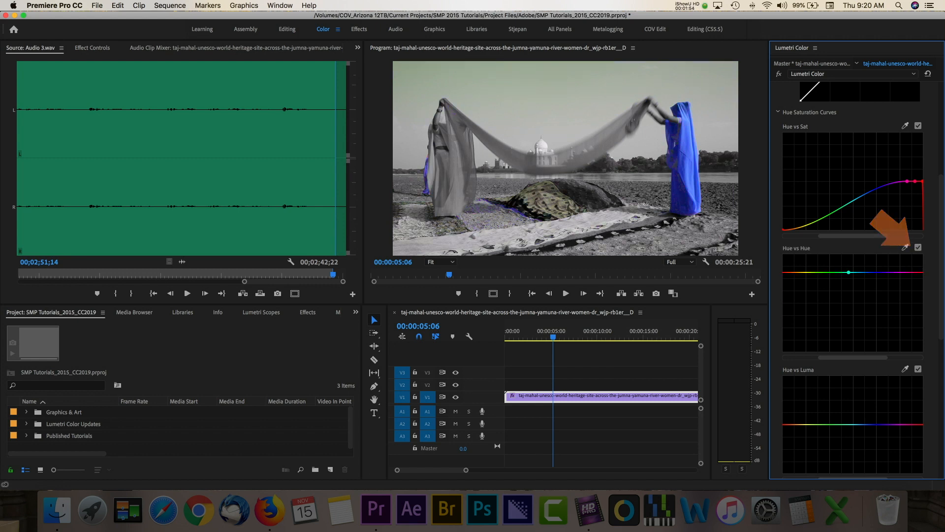
{"action": "left_click", "coordinate": [638, 337]}
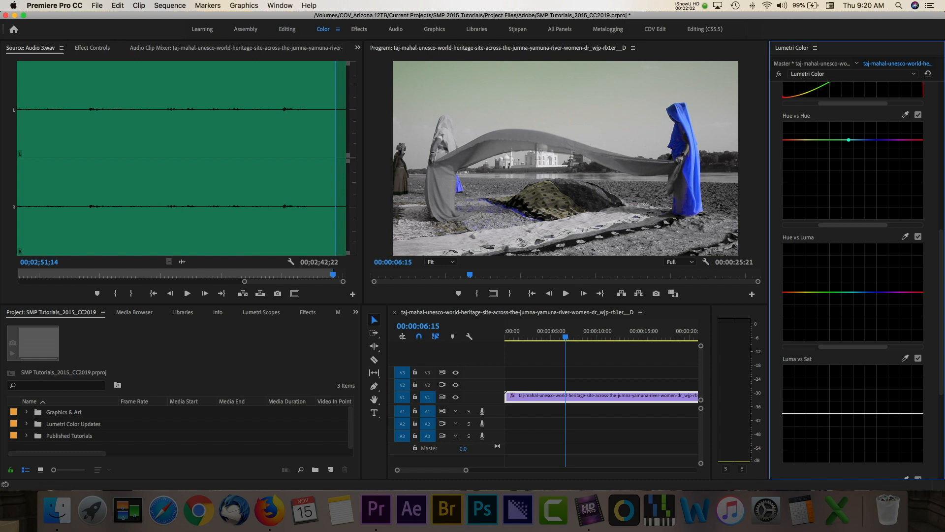
{"action": "scroll", "scroll_direction": "down", "scroll_amount": 3}
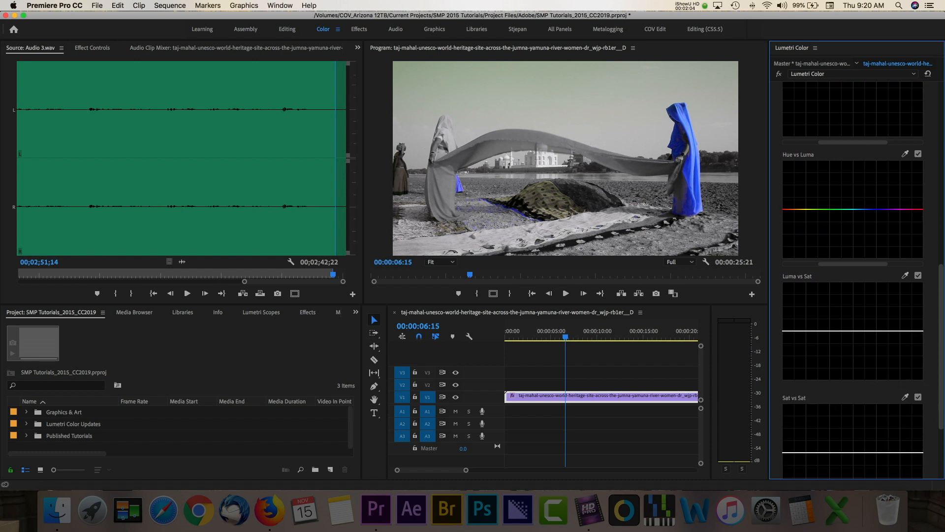